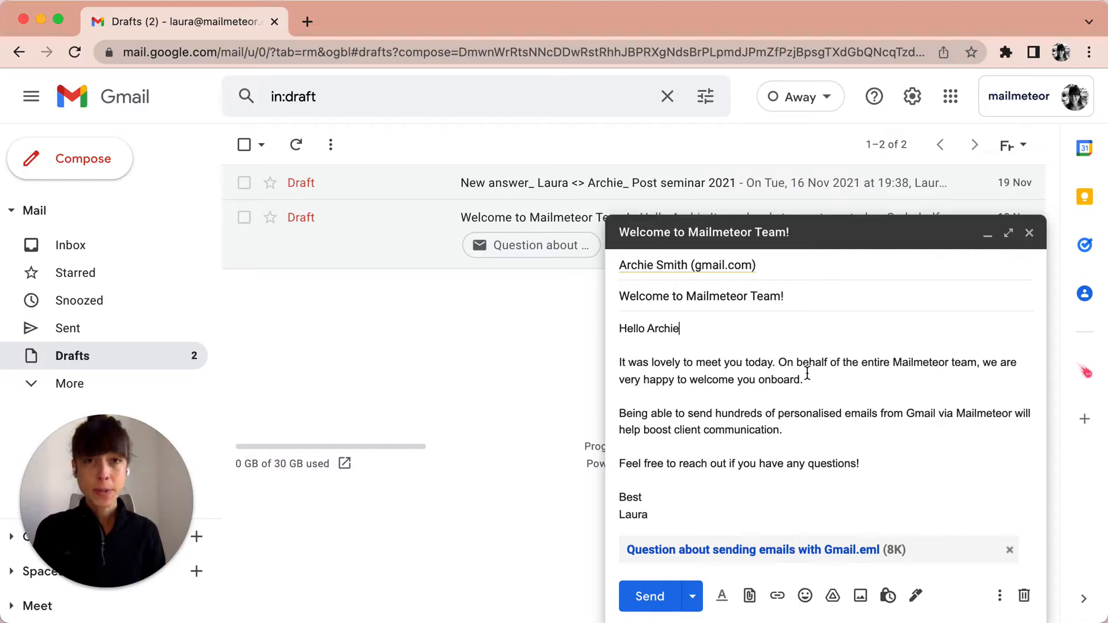
mouse_move(725, 517)
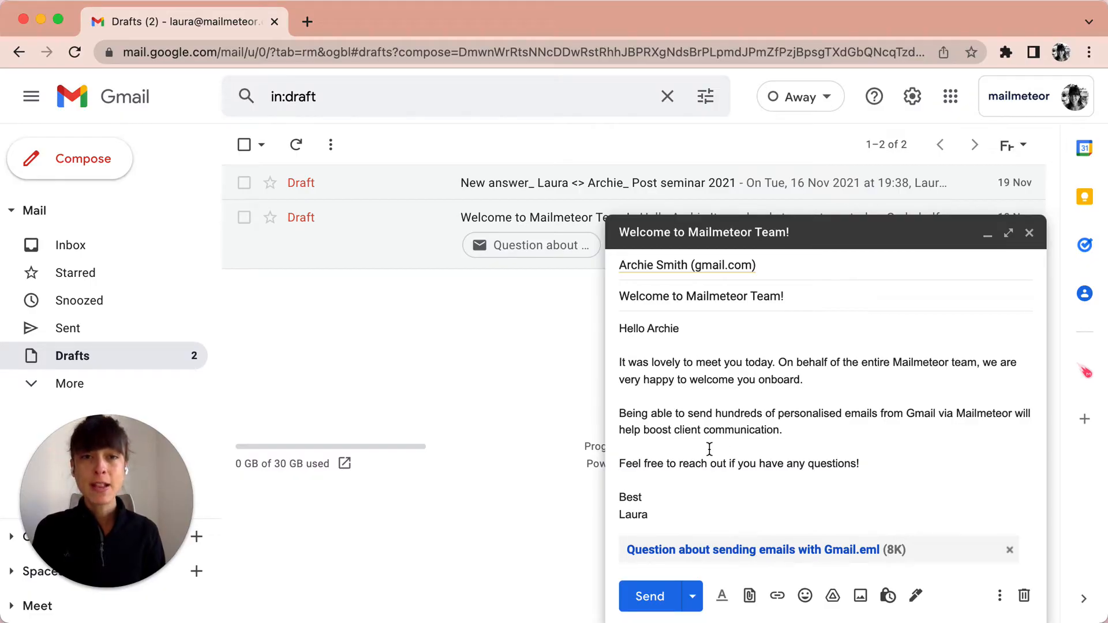
mouse_move(649, 596)
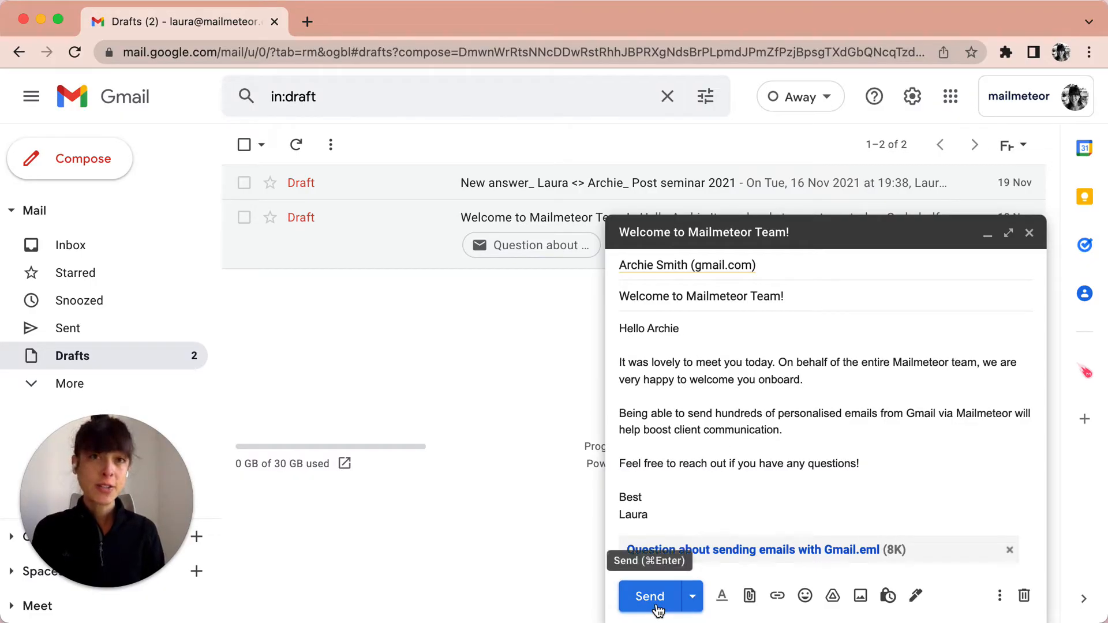
mouse_move(691, 597)
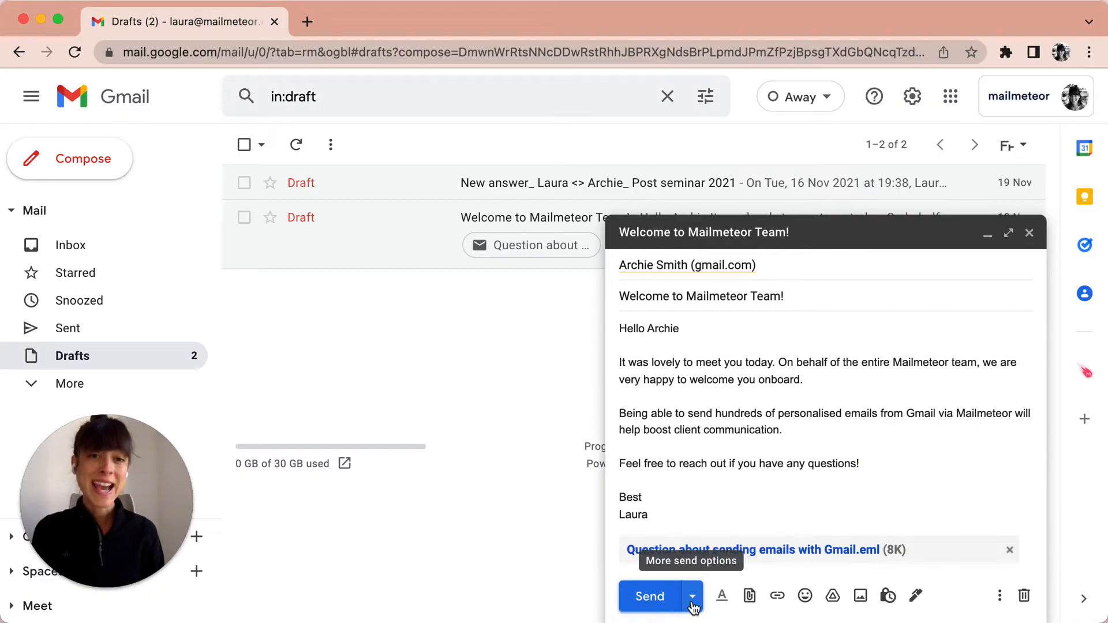
- Choose Schedule send from the Send options on the Welcome to Mailmeteor Team! draft
left_click(691, 597)
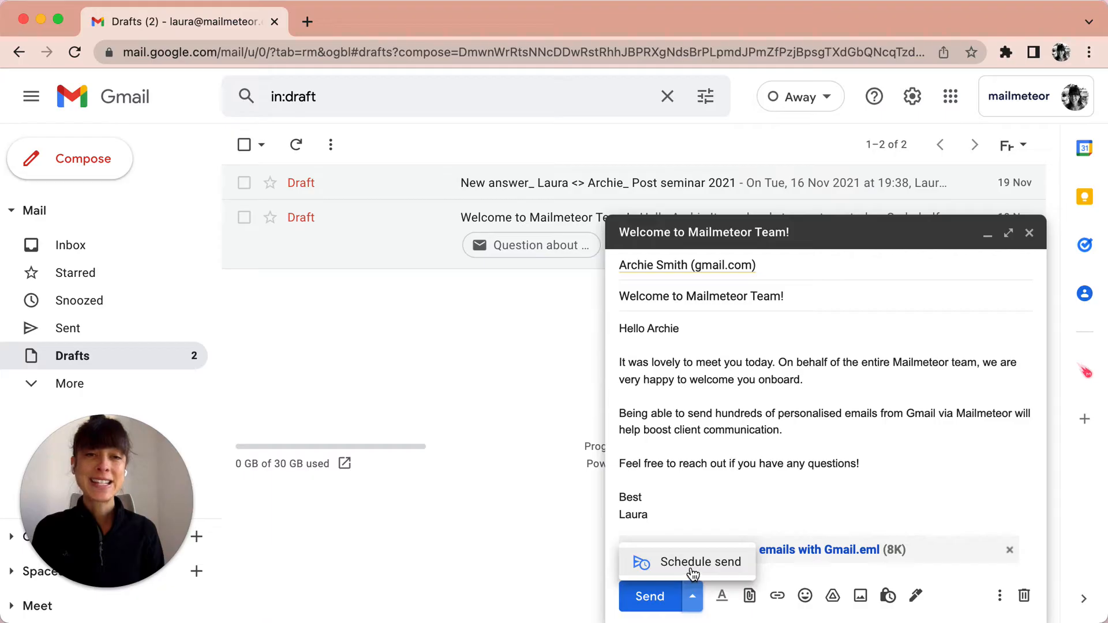
left_click(698, 562)
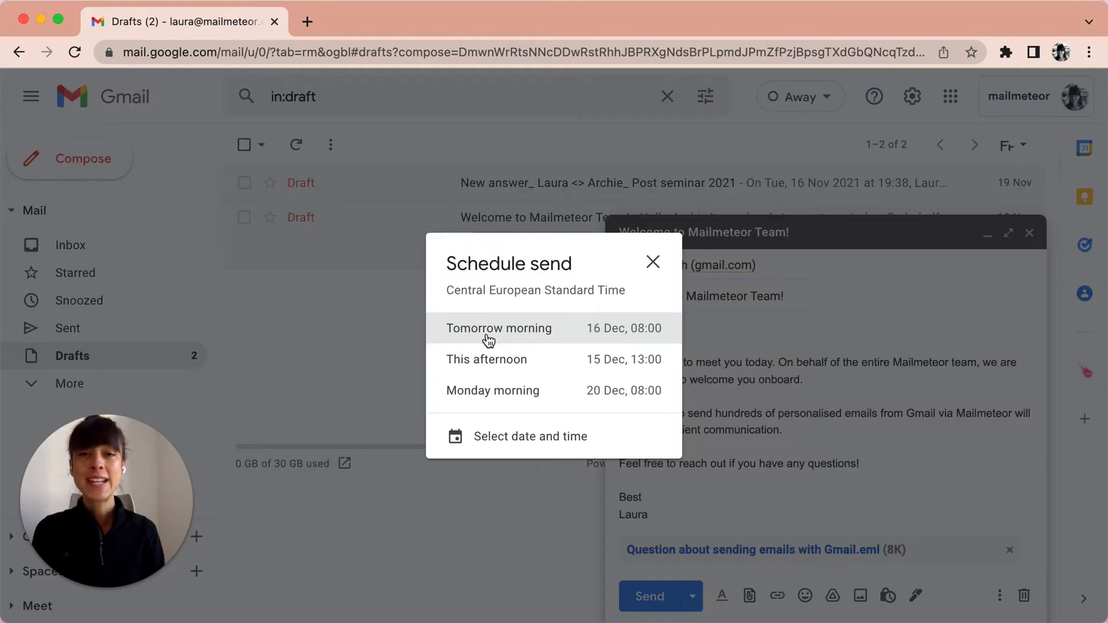
mouse_move(543, 358)
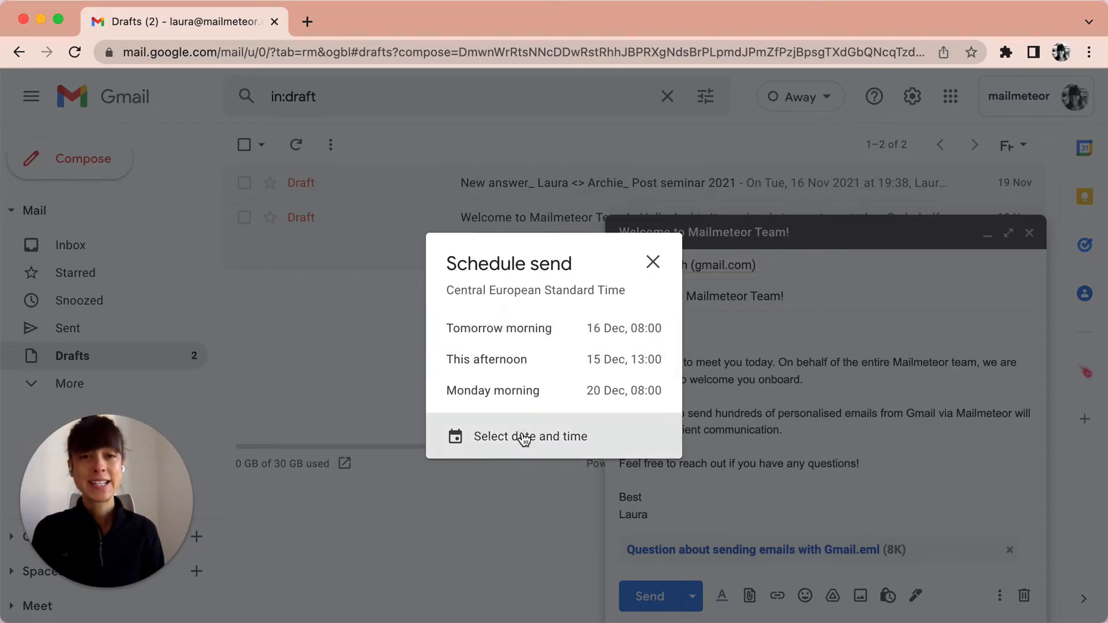
- Schedule the welcome email to Archie for a custom time, 22 Dec 2021 at 11:53
left_click(530, 436)
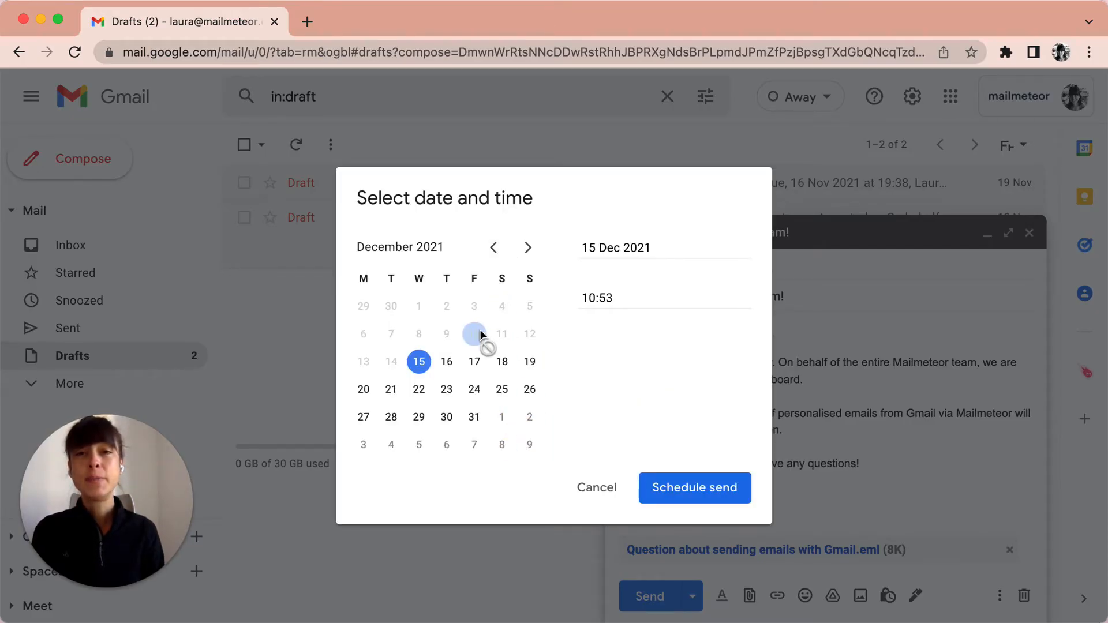
mouse_move(418, 389)
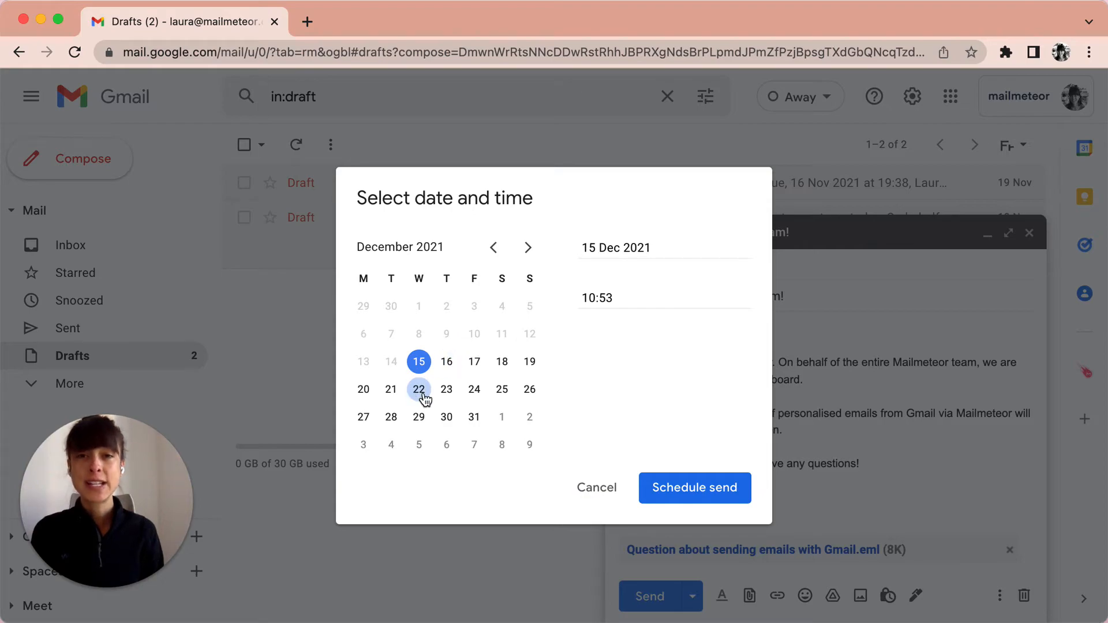
left_click(418, 389)
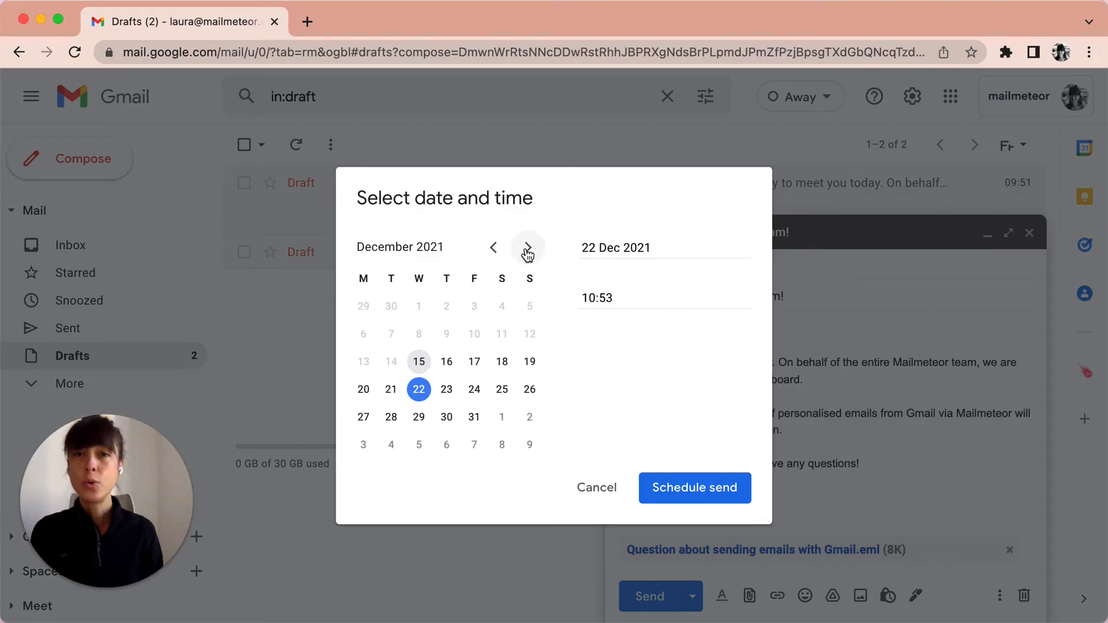
left_click(528, 247)
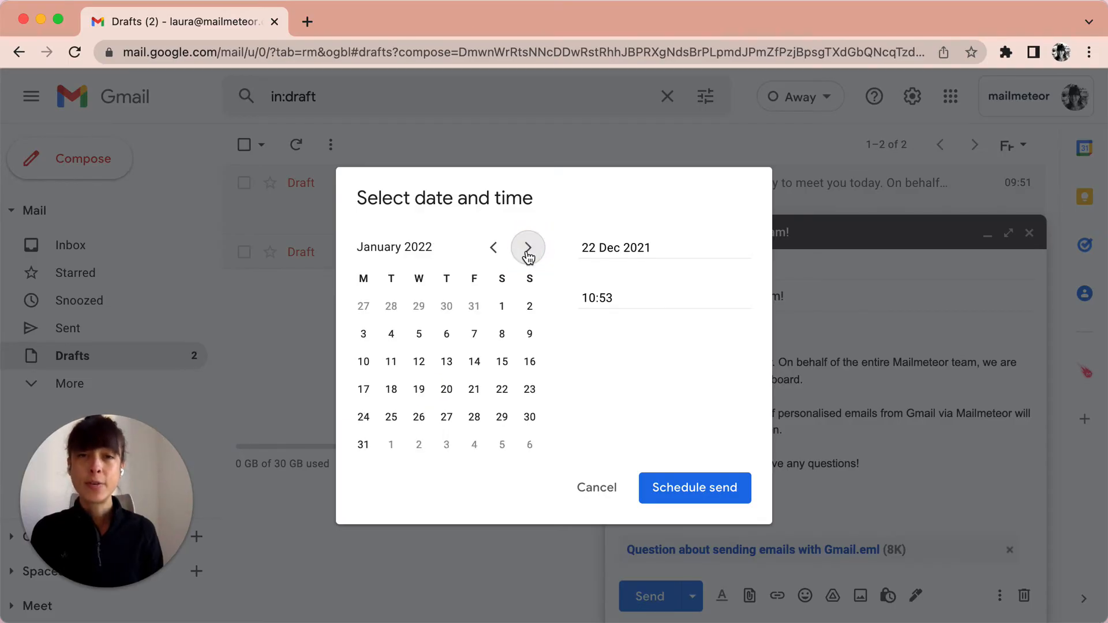
left_click(493, 247)
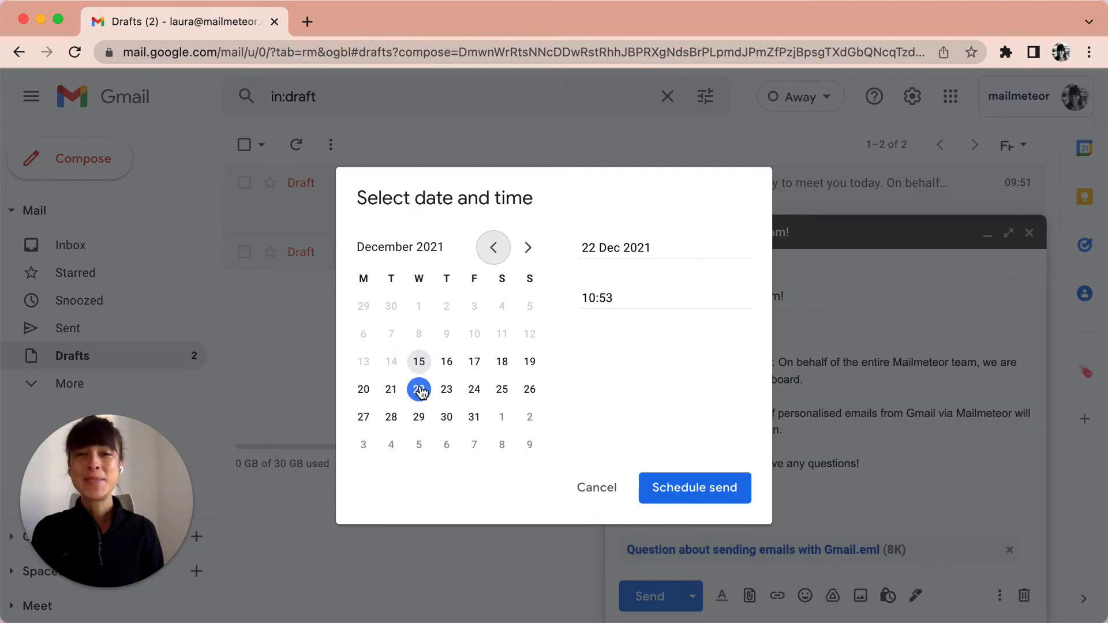
left_click(418, 389)
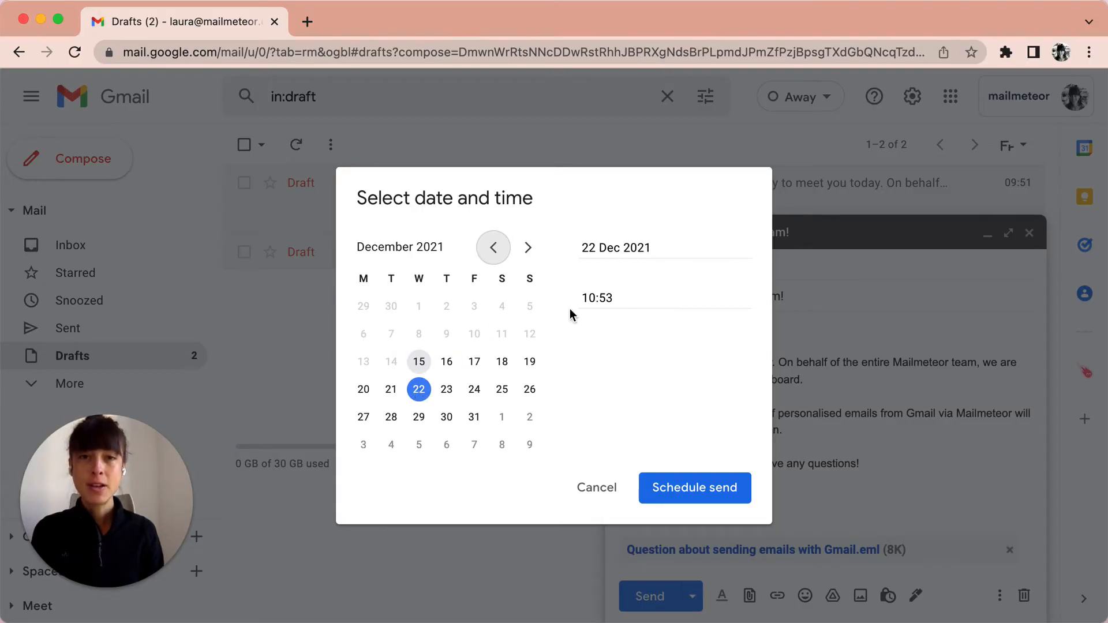
left_click(615, 298)
type("1")
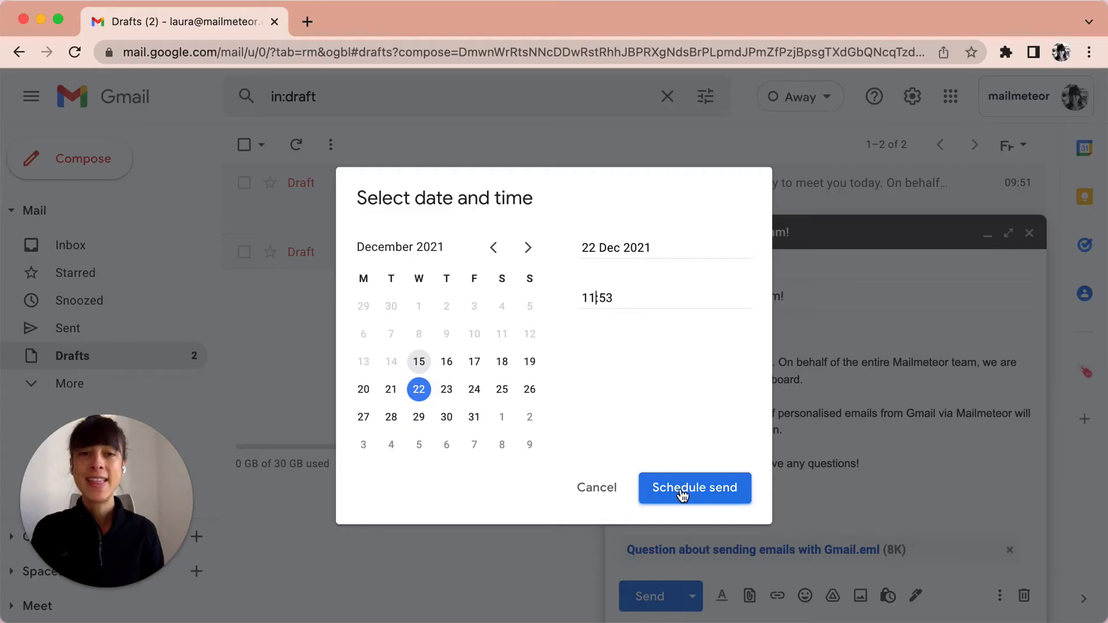
left_click(693, 487)
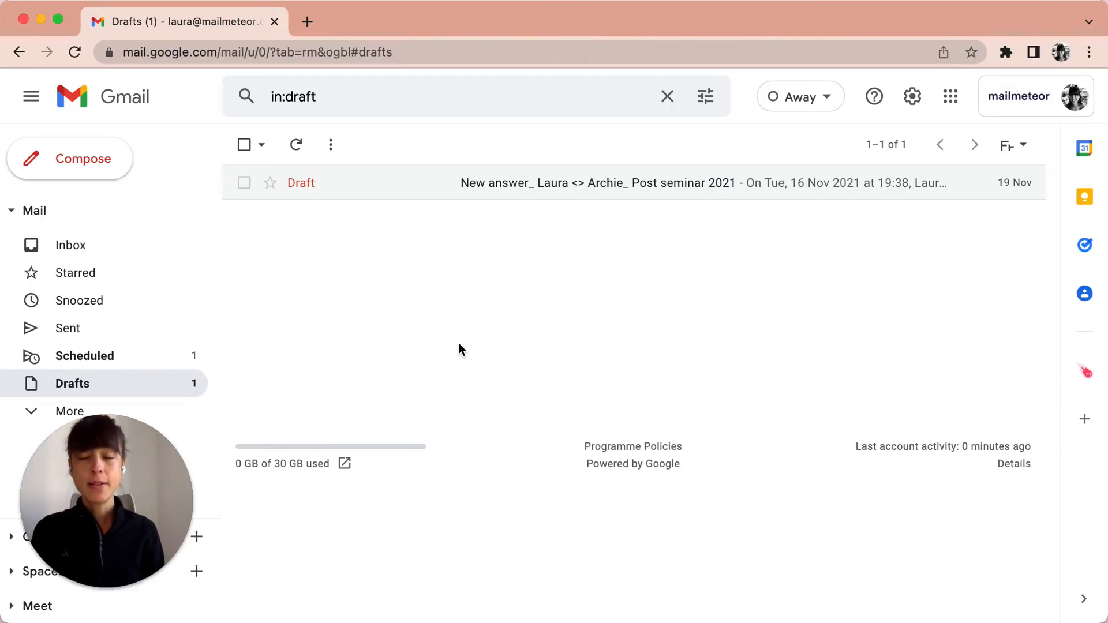
mouse_move(84, 355)
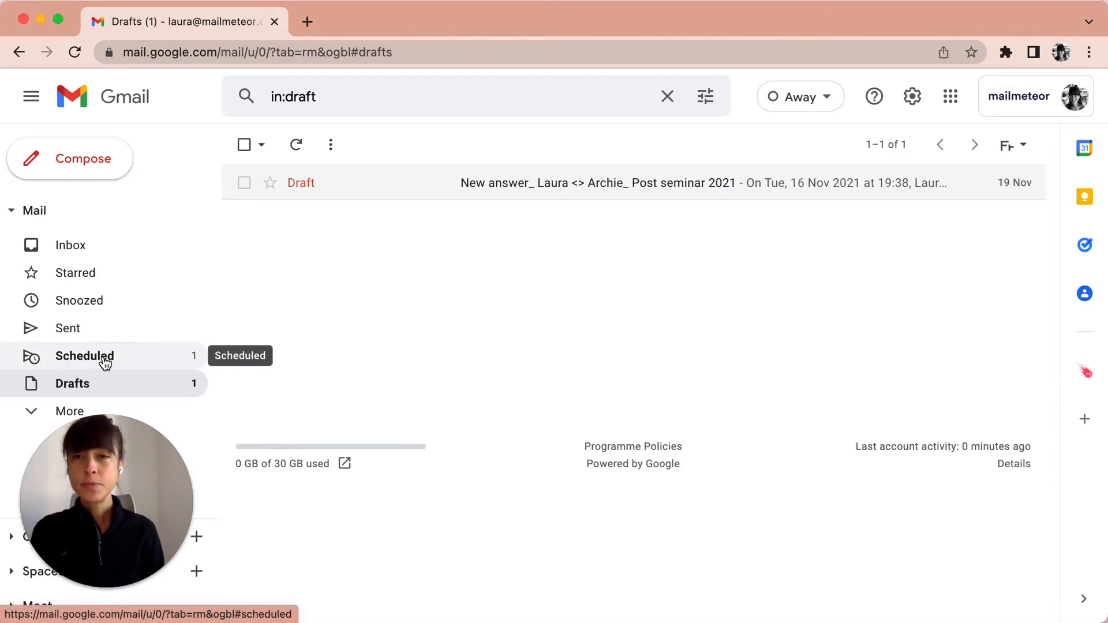
- View the scheduled welcome email to Archie from the Scheduled folder
left_click(84, 355)
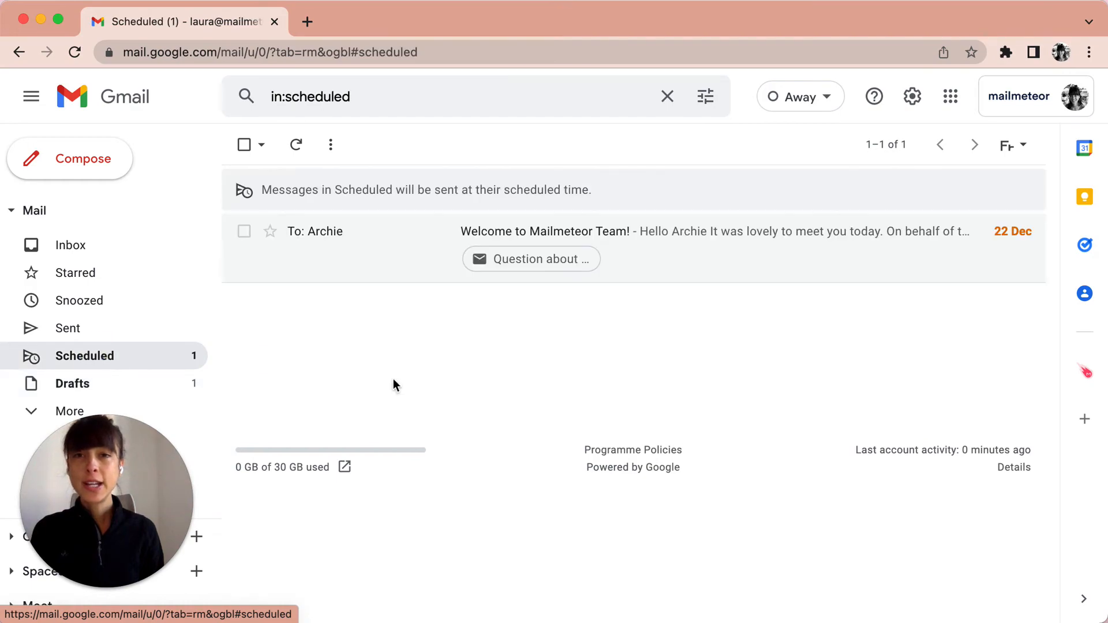
mouse_move(685, 237)
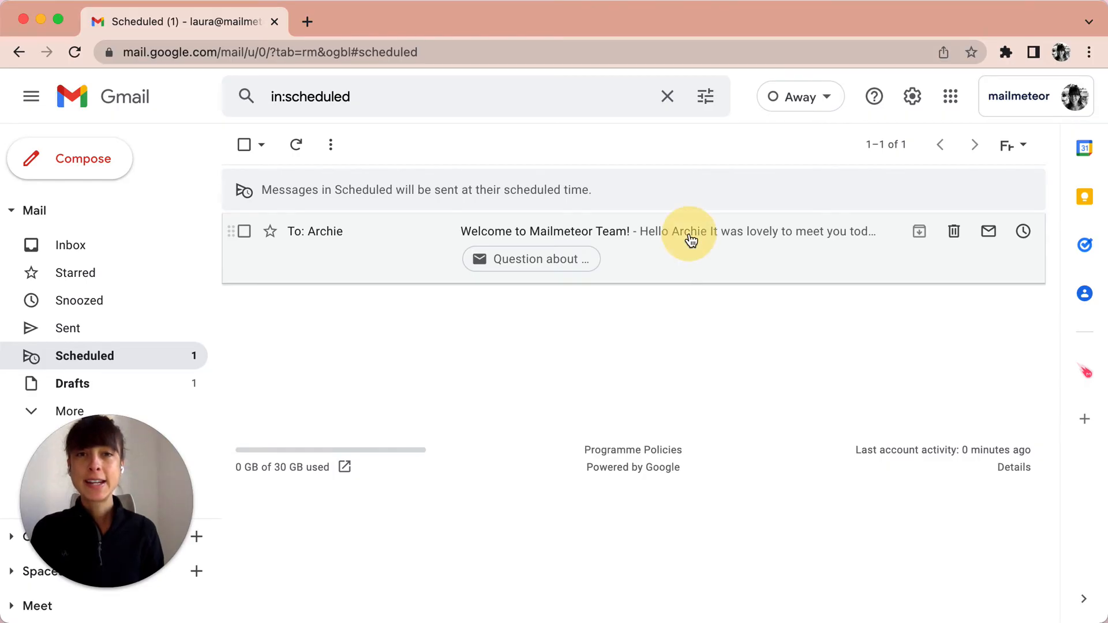
left_click(689, 231)
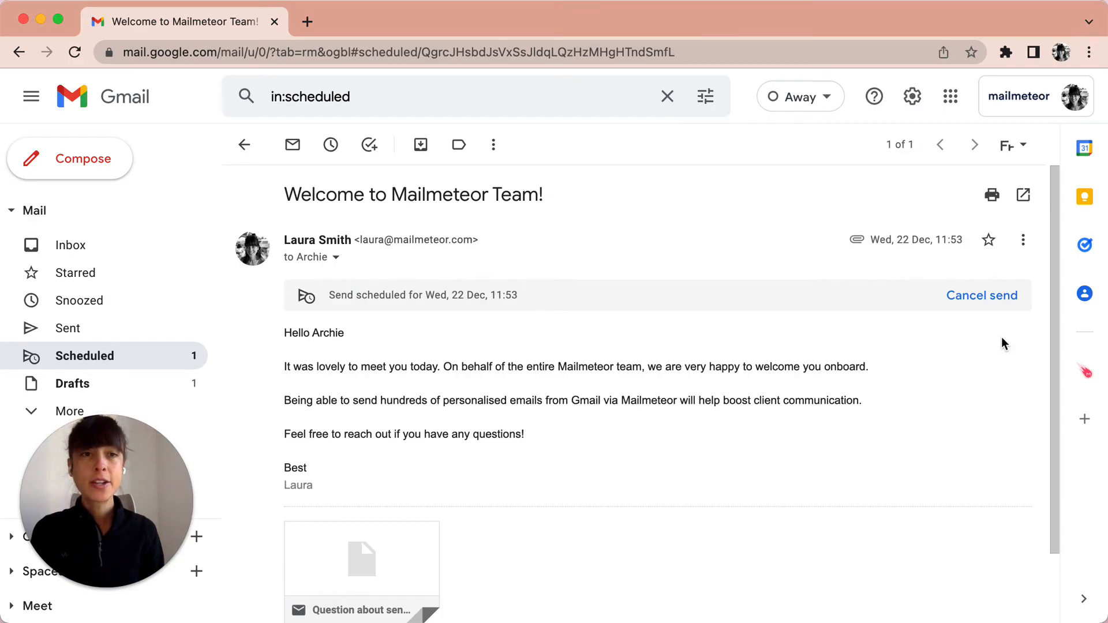
mouse_move(981, 295)
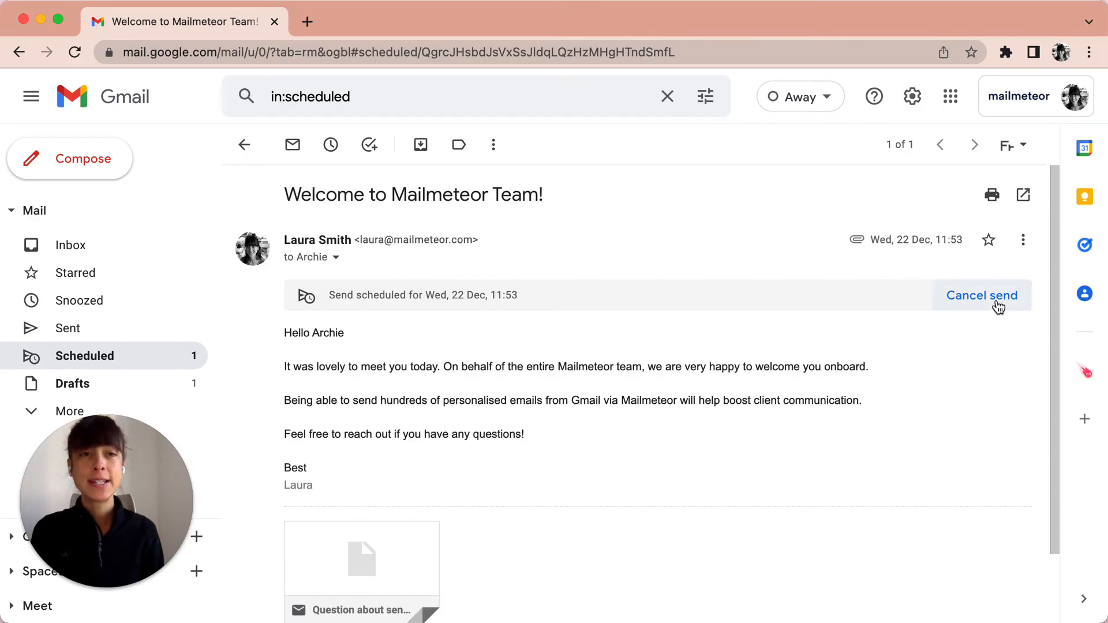
- Cancel the 22 Dec send and reschedule the email for tomorrow morning, 16 Dec at 08:00
left_click(981, 295)
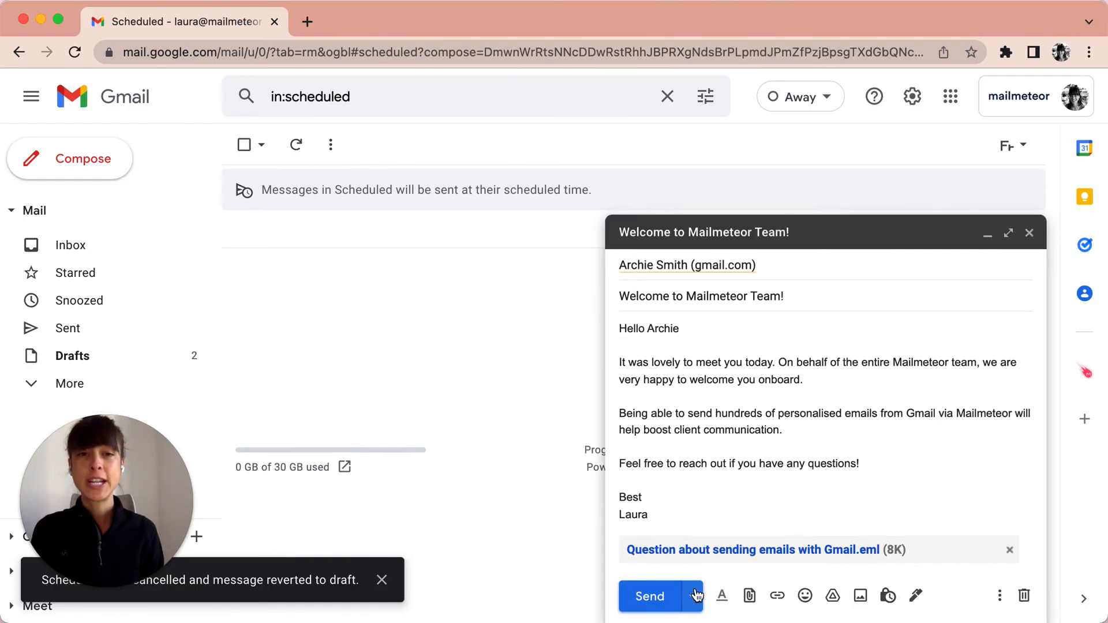
mouse_move(694, 597)
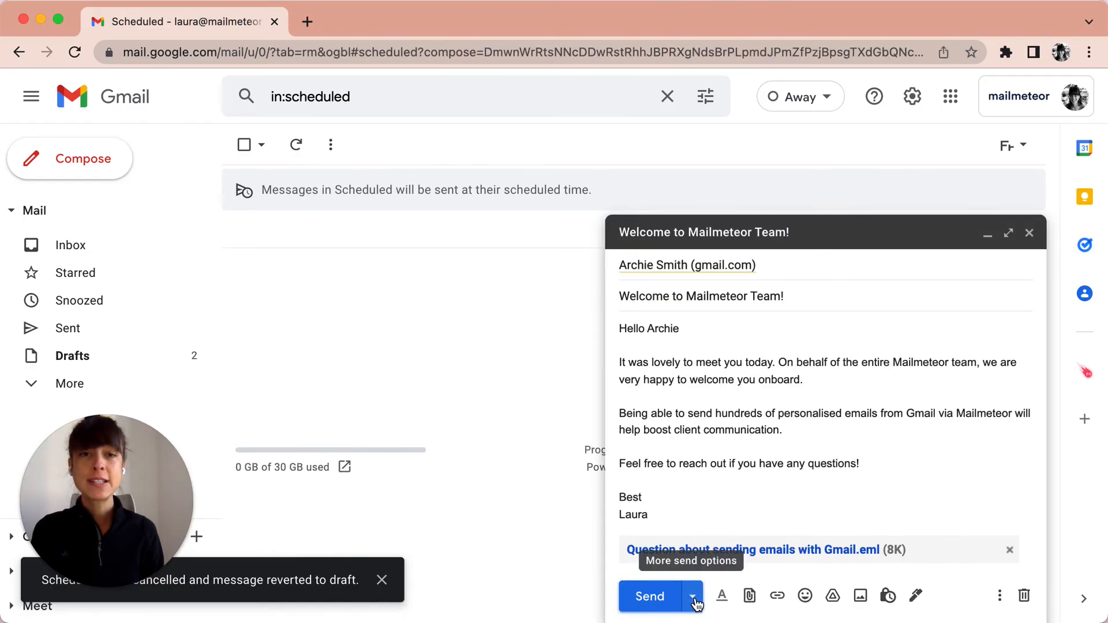
left_click(694, 596)
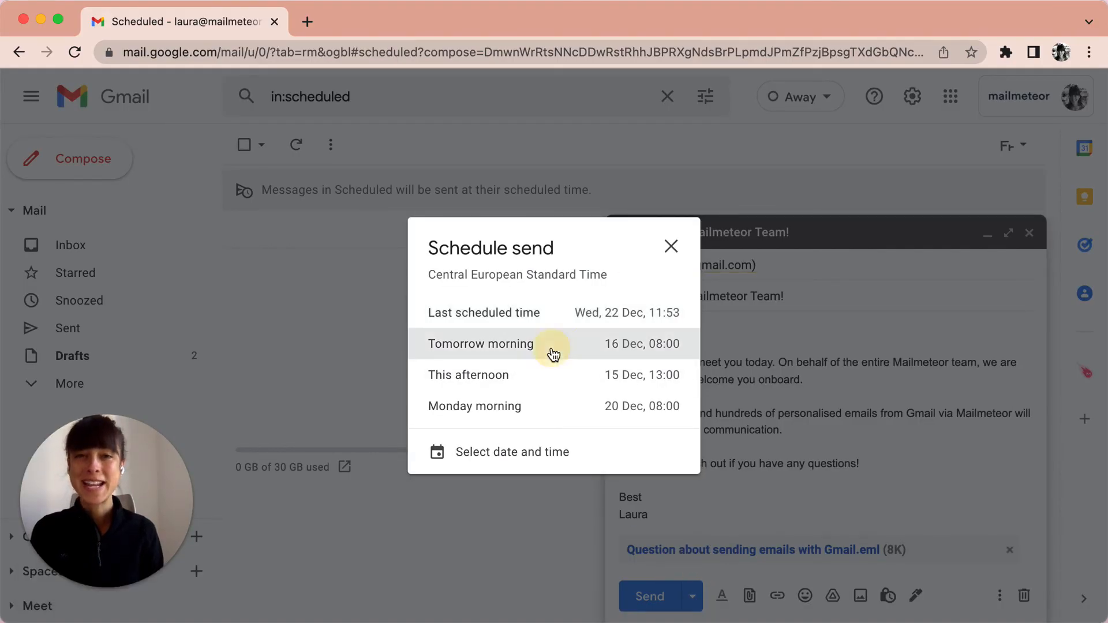
left_click(480, 344)
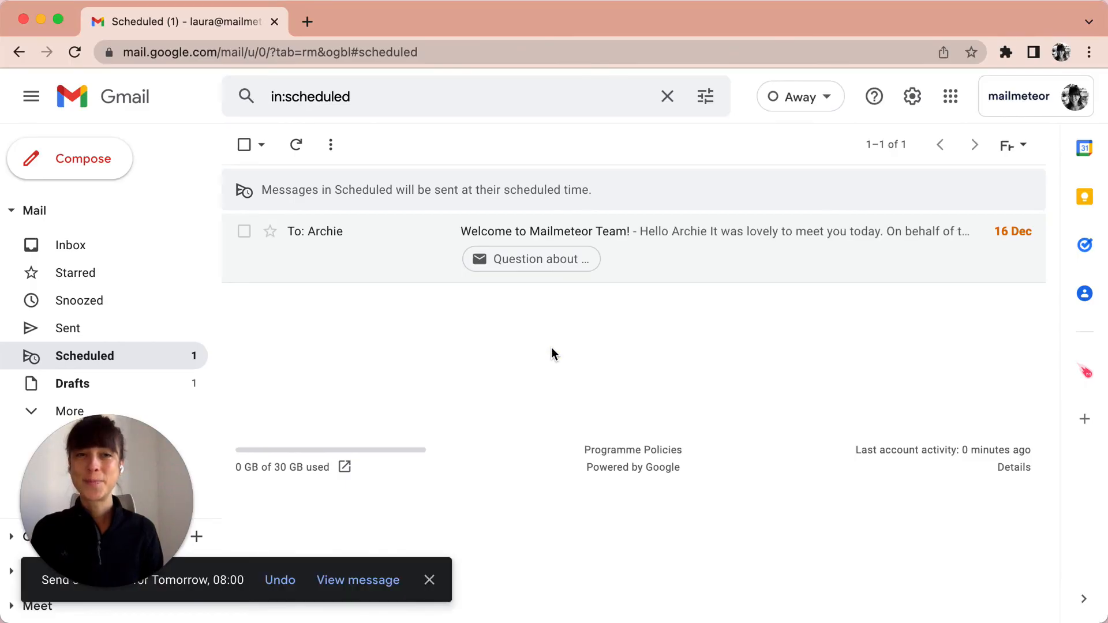